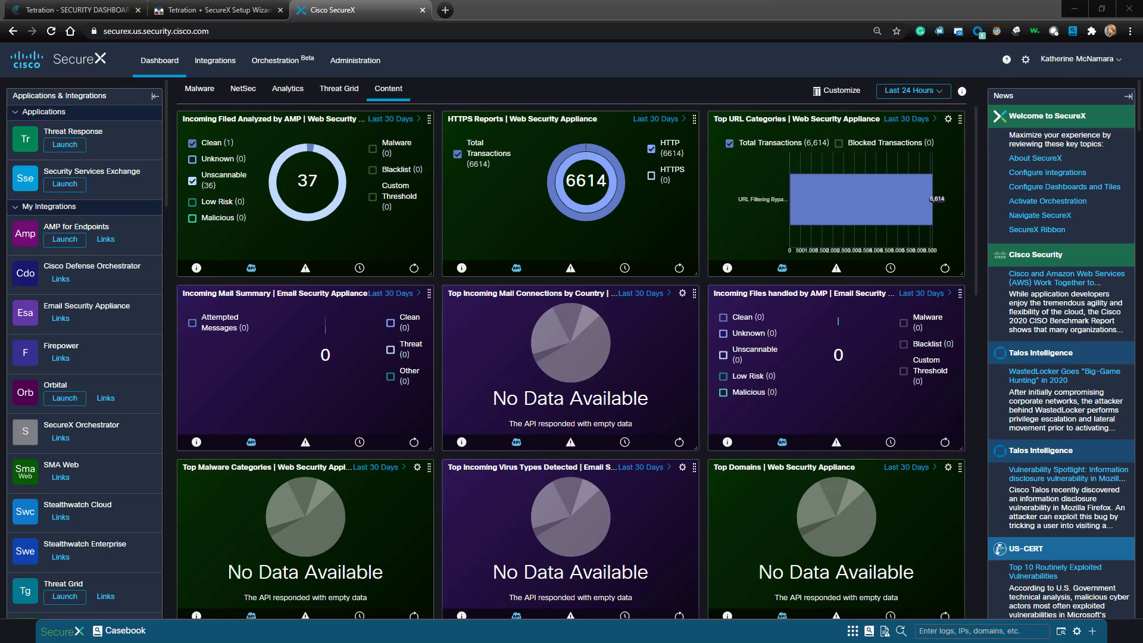
mouse_move(72, 10)
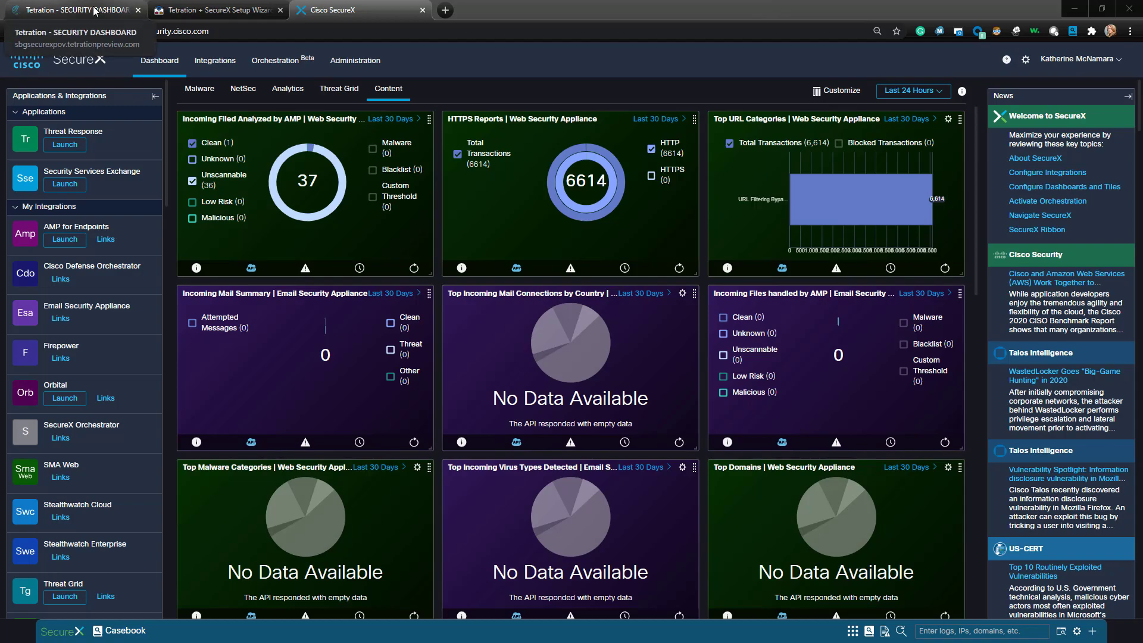
- Go to the empty API Keys page from Tetration's settings menu
click(73, 10)
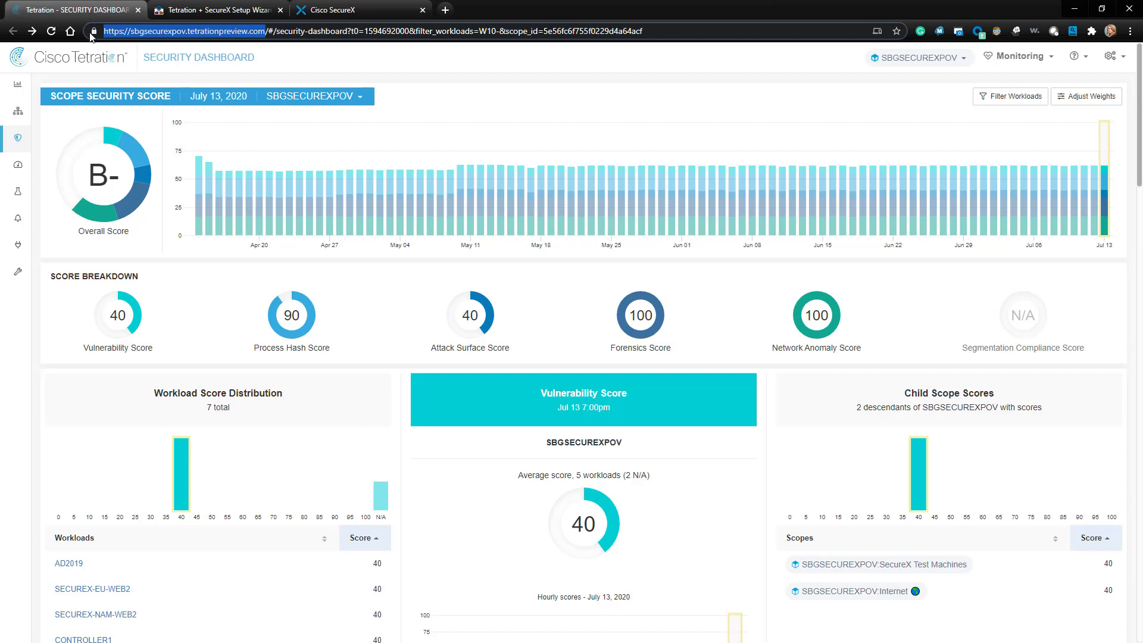
mouse_move(264, 191)
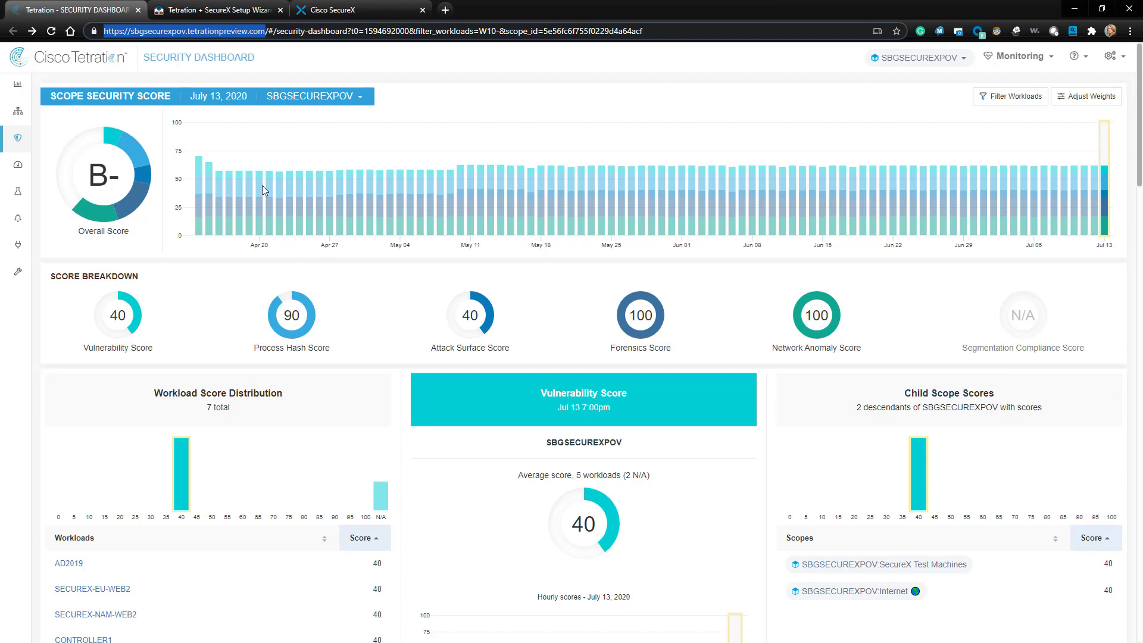
click(1114, 58)
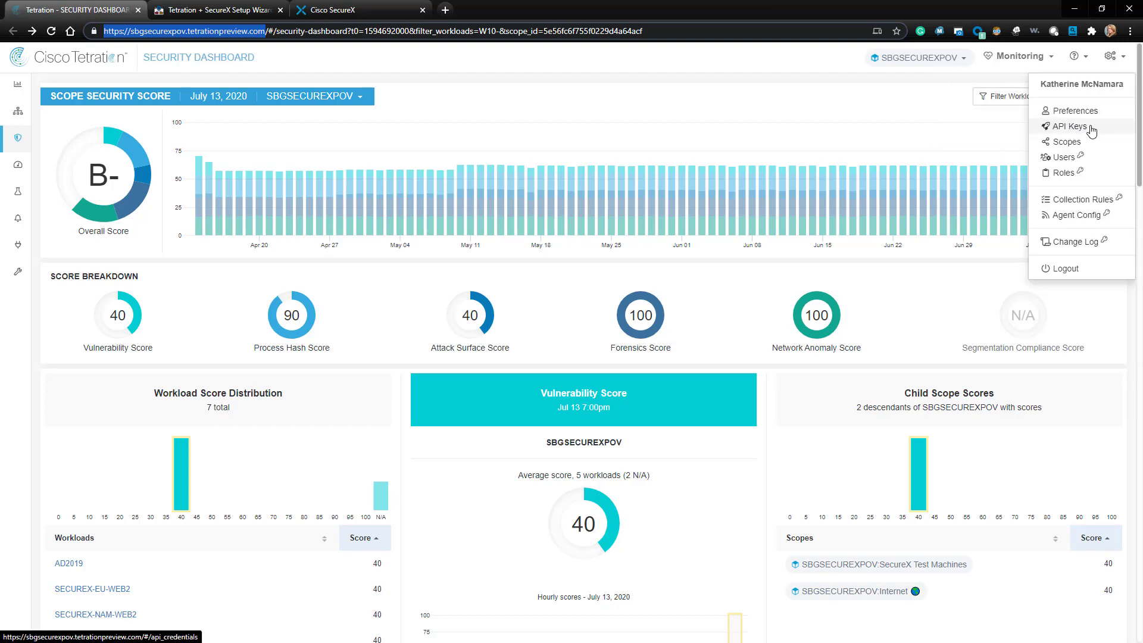
click(1071, 126)
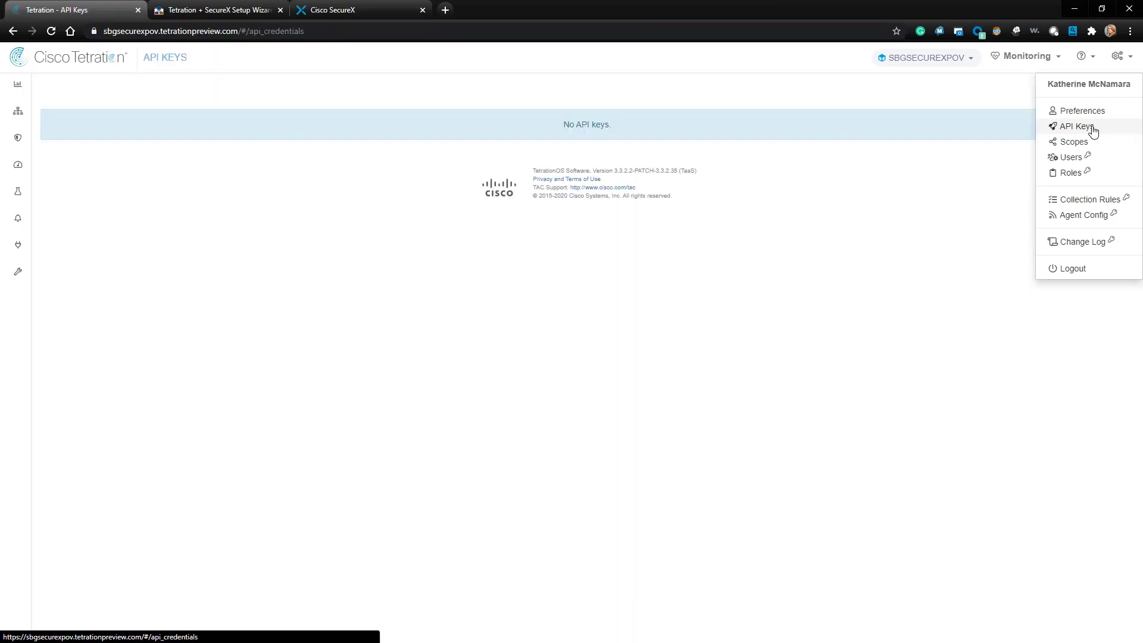
click(1077, 126)
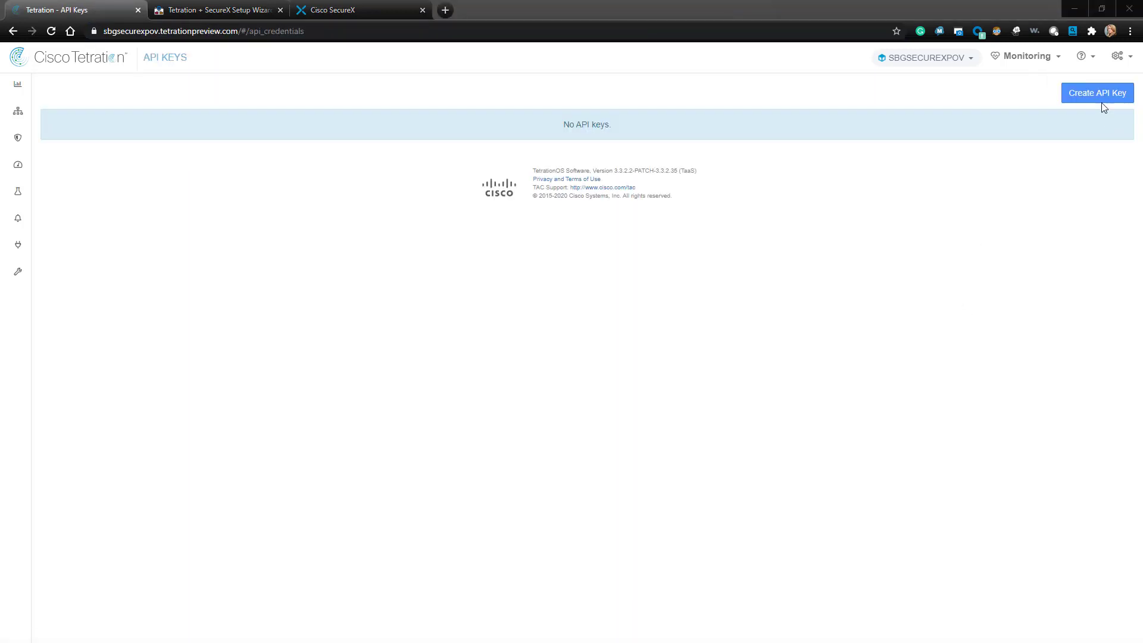
- Start a new API key with the description 'SecureX'
click(1097, 93)
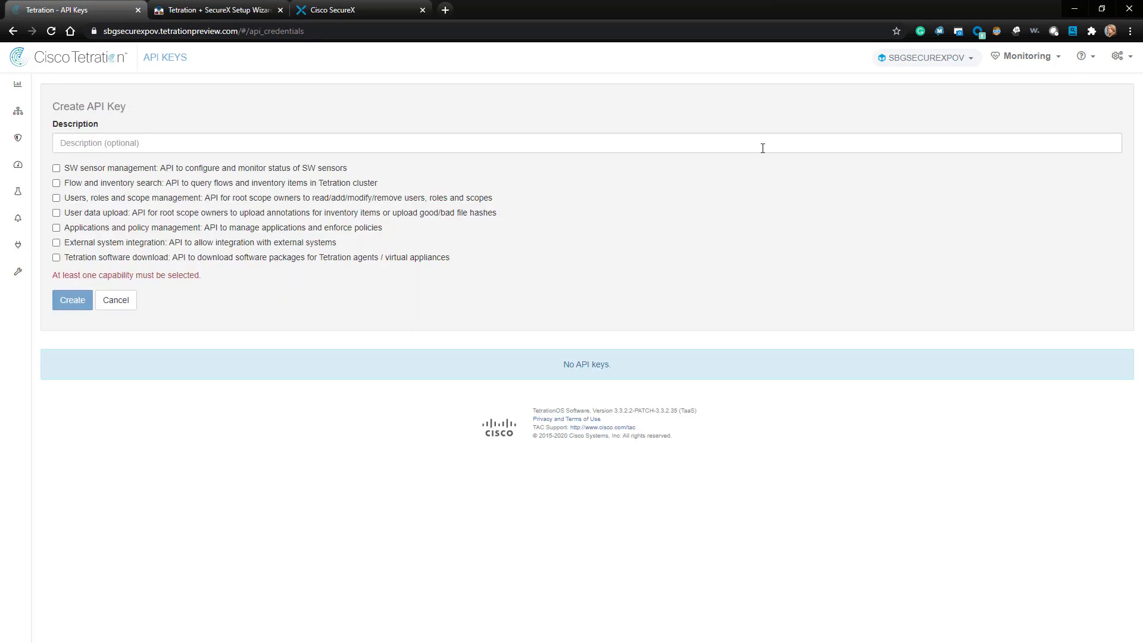
click(202, 143)
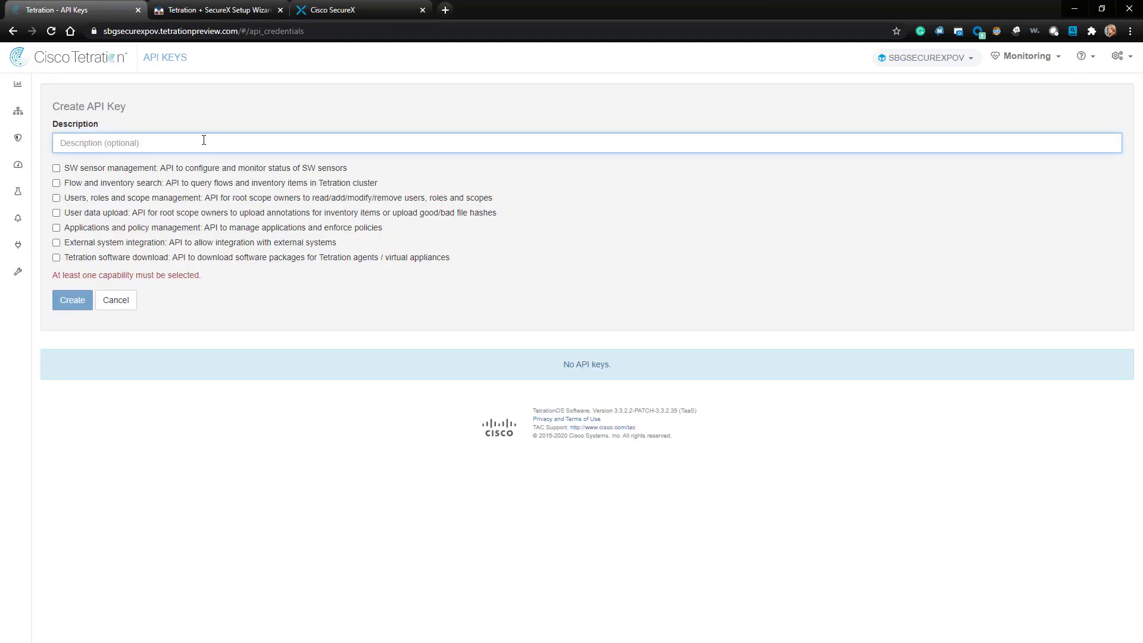
text(SecureX)
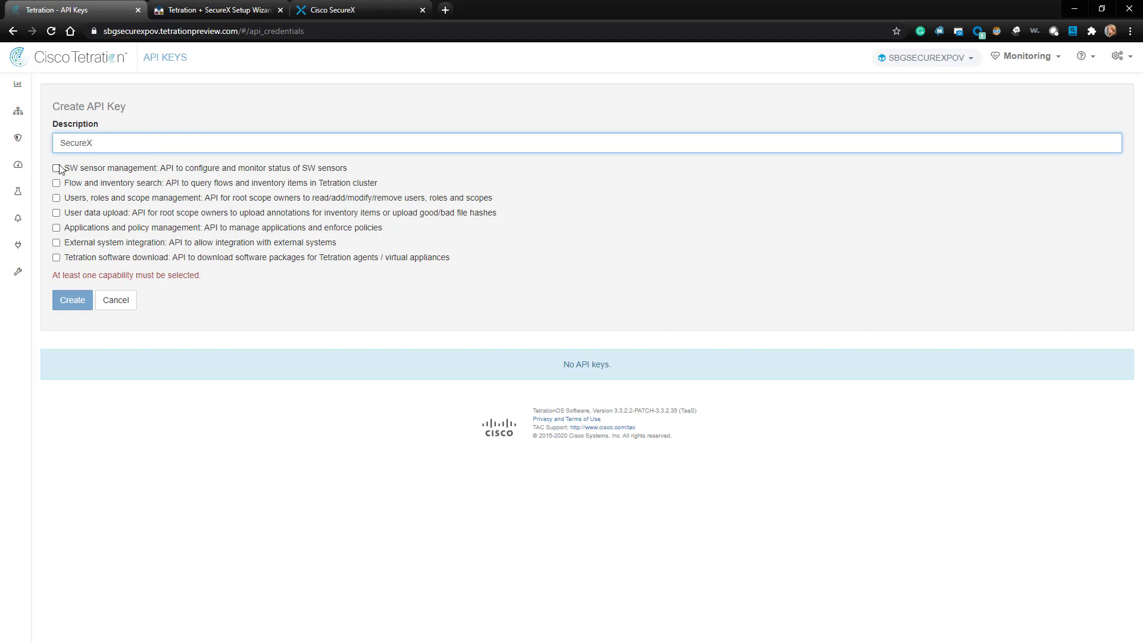
- Grant sensor, flow search, user/scope and policy management capabilities, then create the key
click(58, 168)
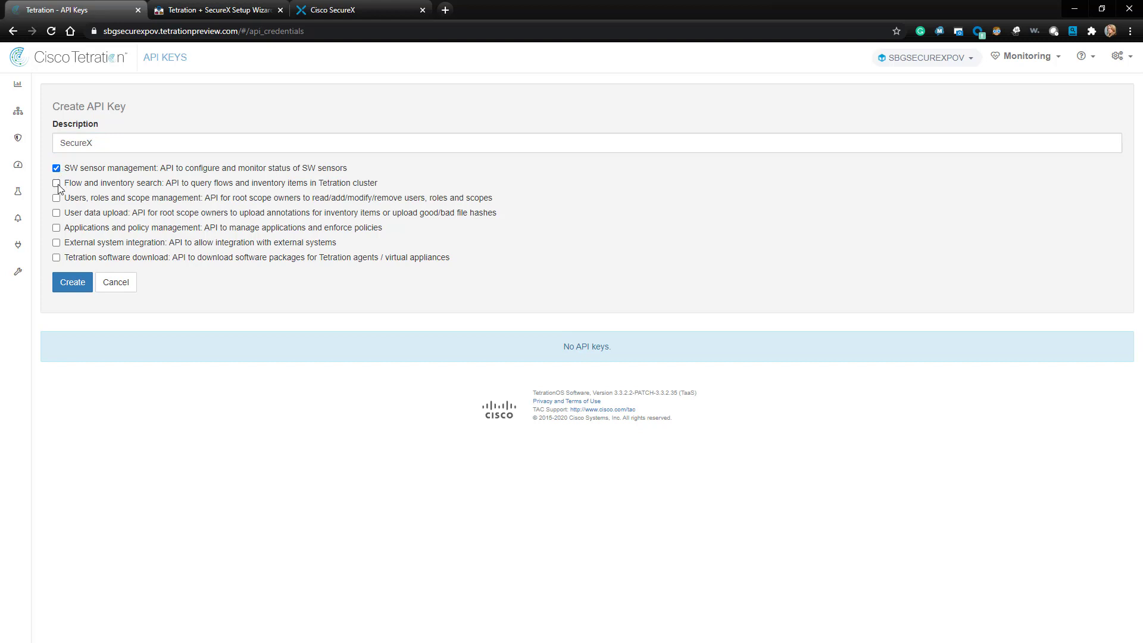
click(56, 183)
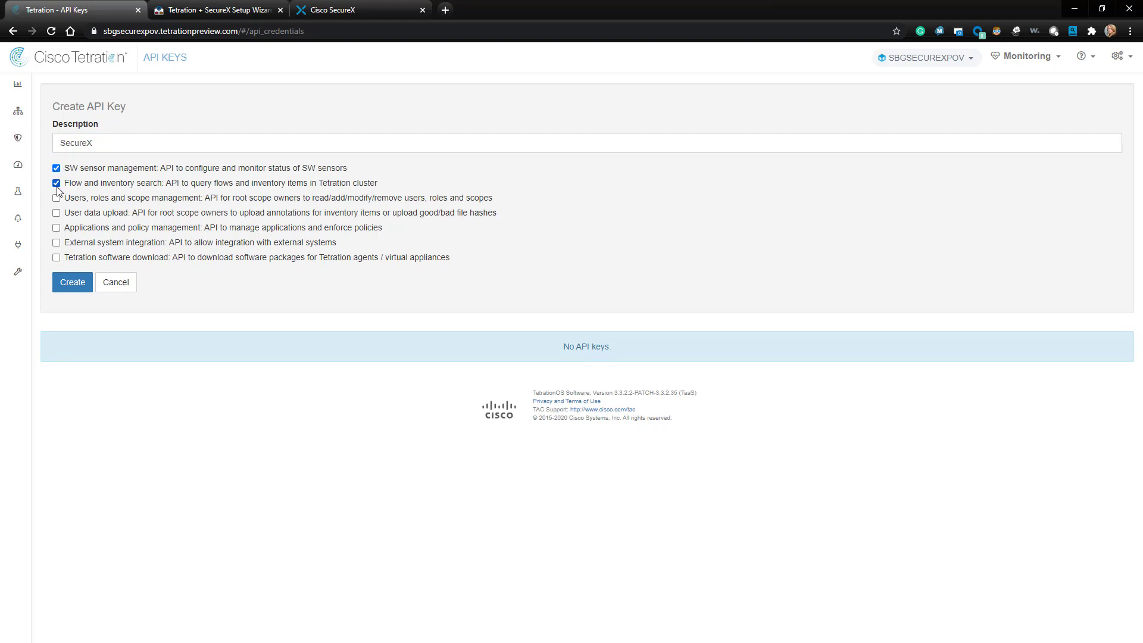
click(56, 198)
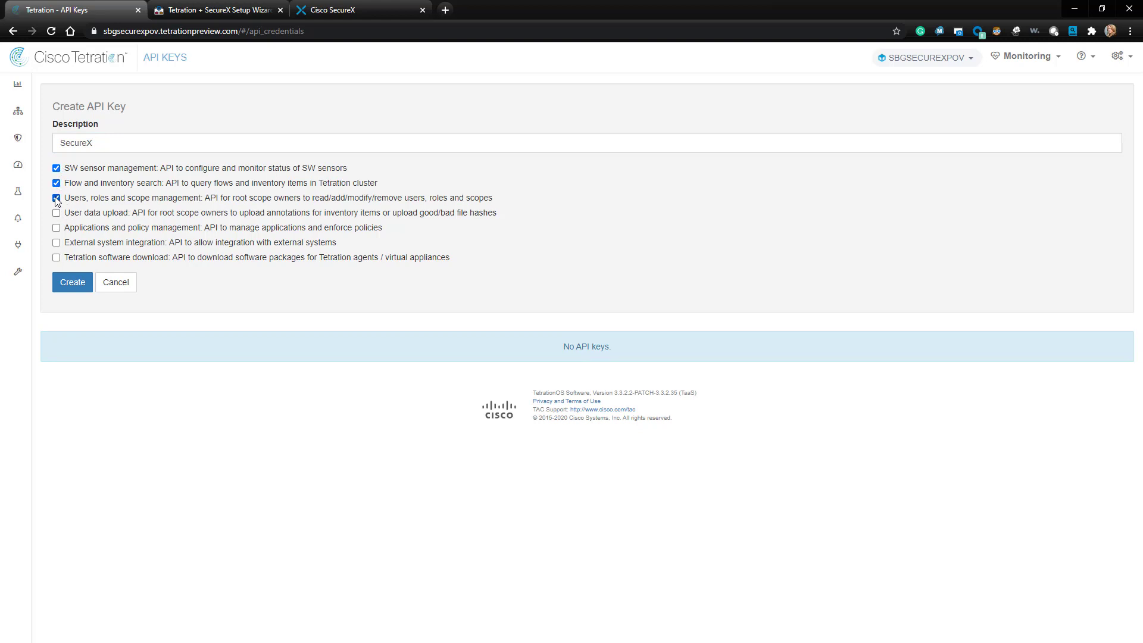
click(56, 198)
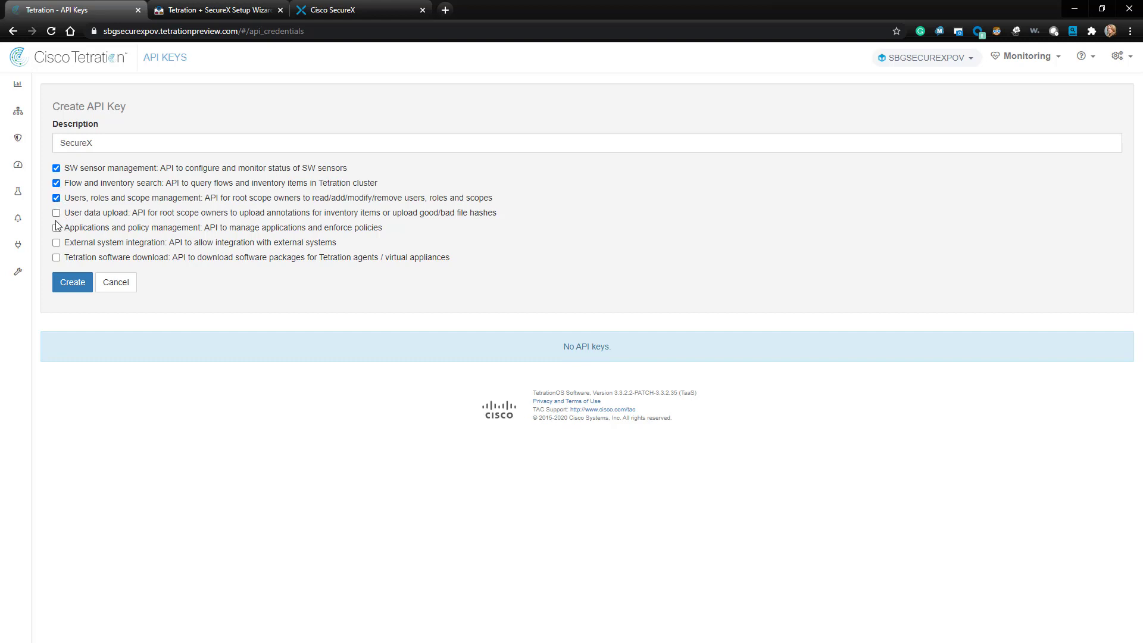
click(56, 227)
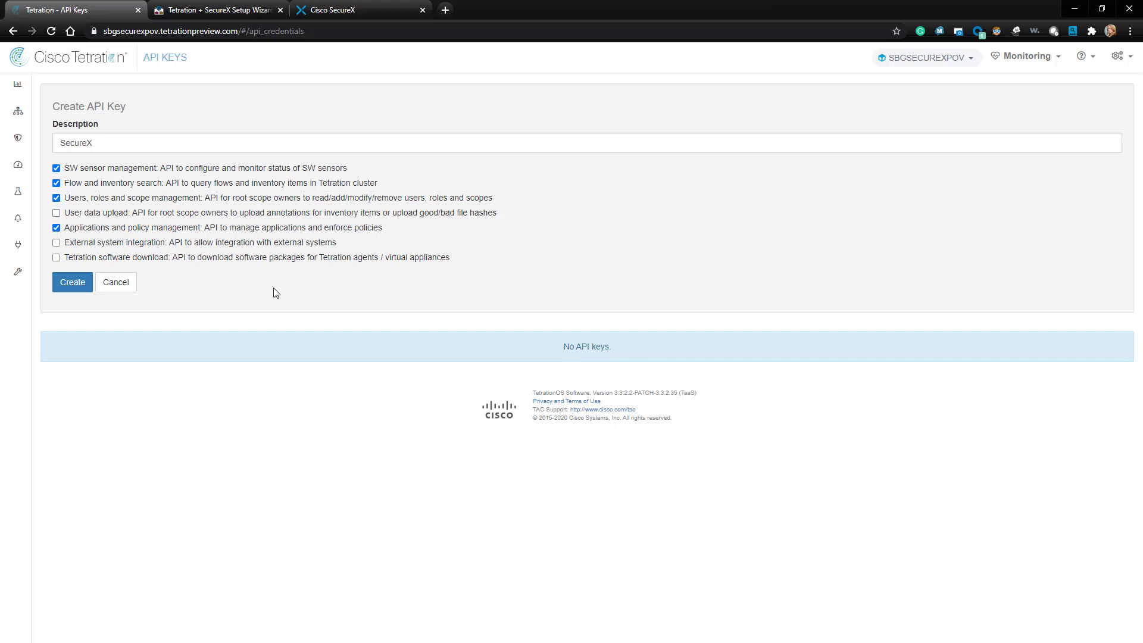
click(72, 282)
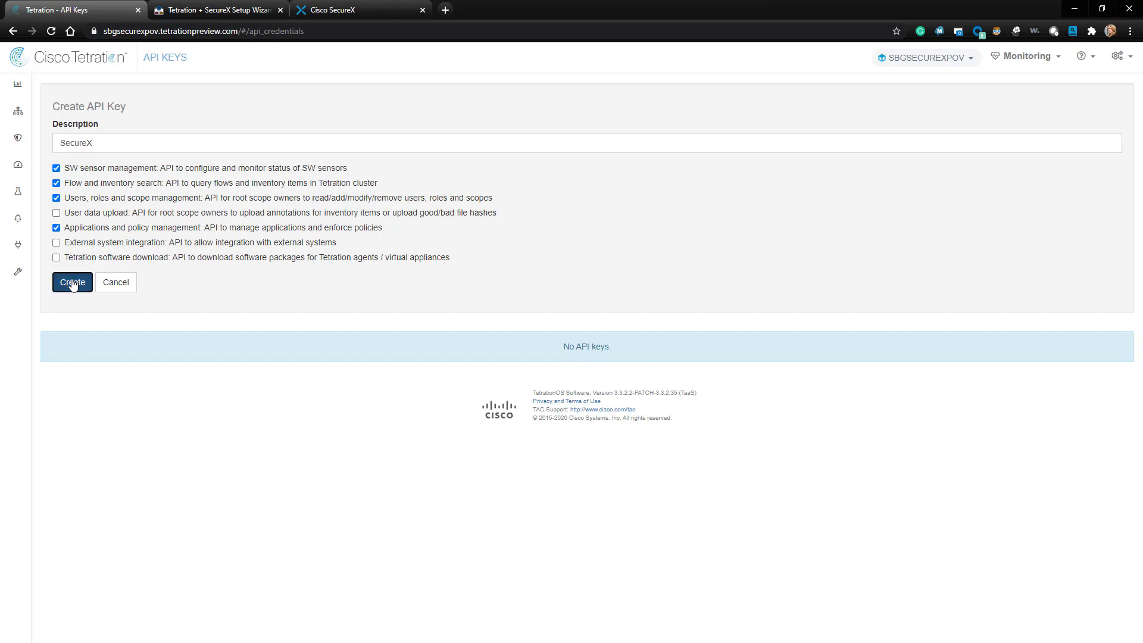
click(72, 283)
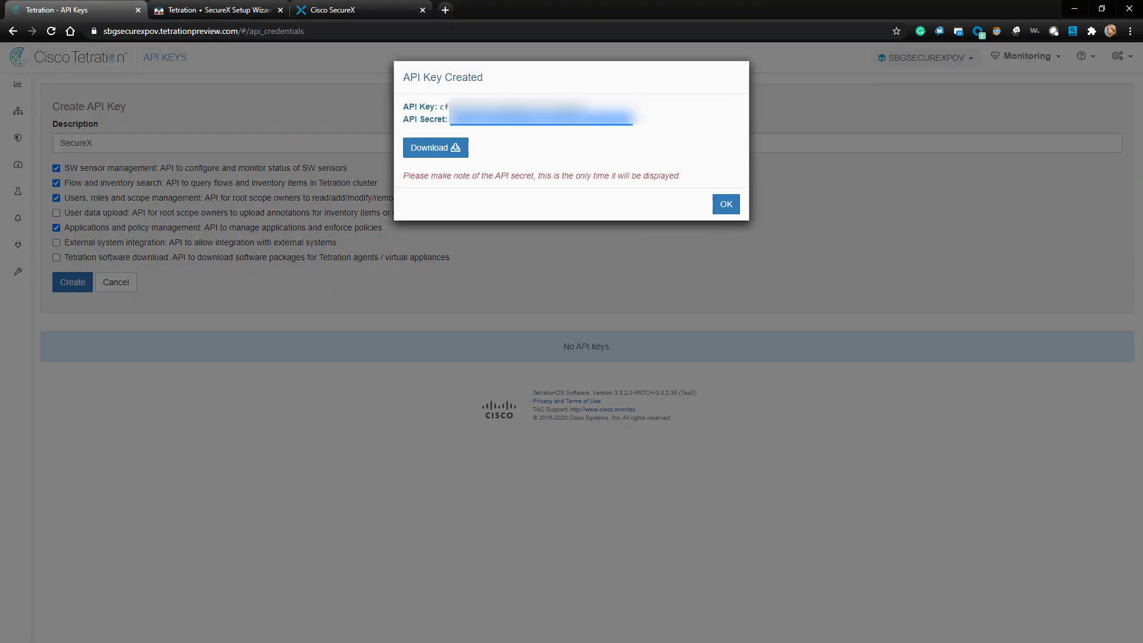
- Check the SecureX key in the API Keys list, then return to the Tetration dashboard
click(725, 204)
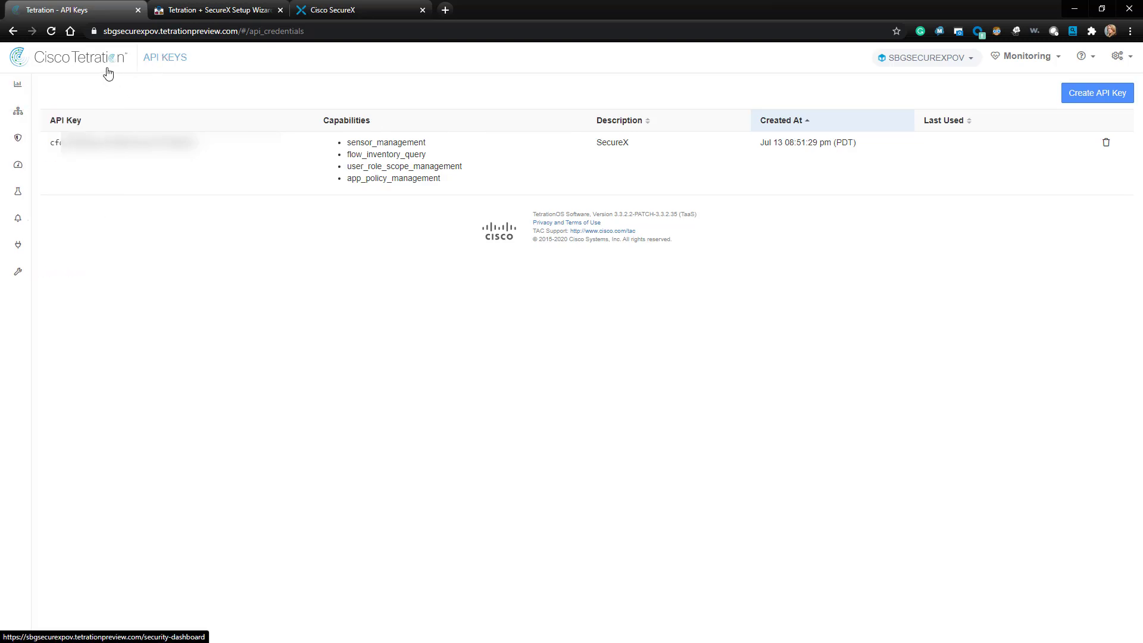
click(217, 9)
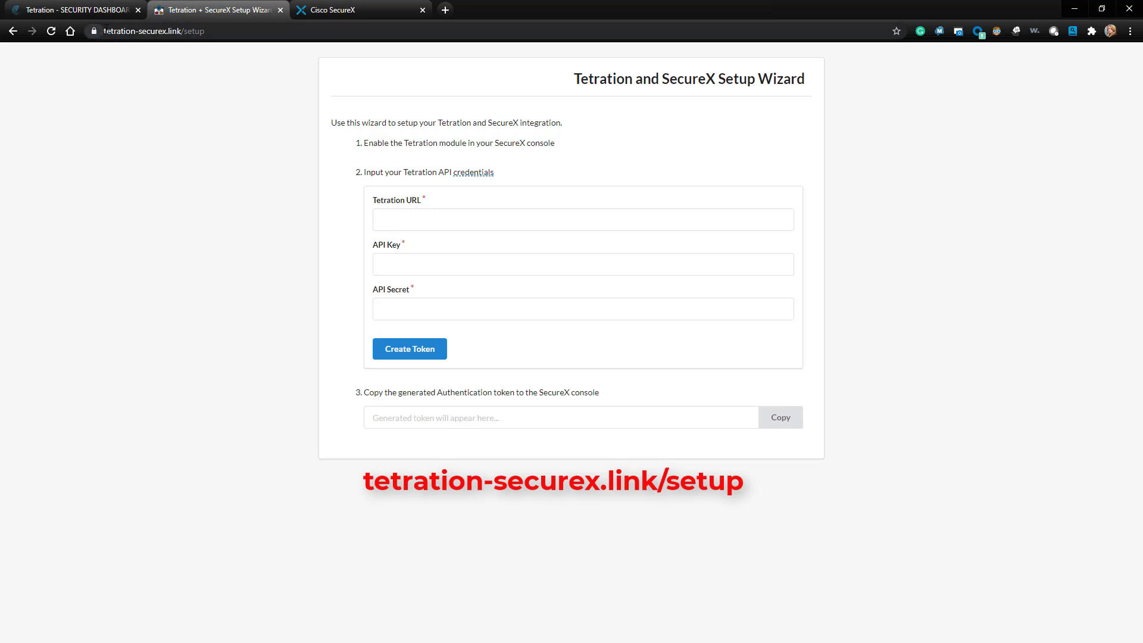
mouse_move(266, 218)
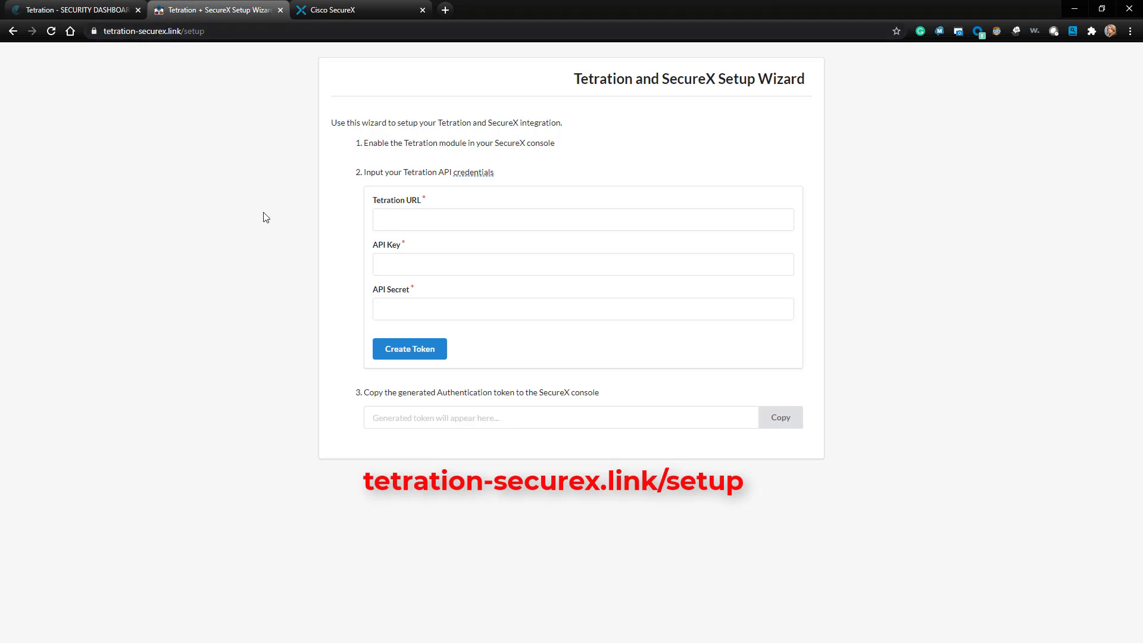
mouse_move(175, 43)
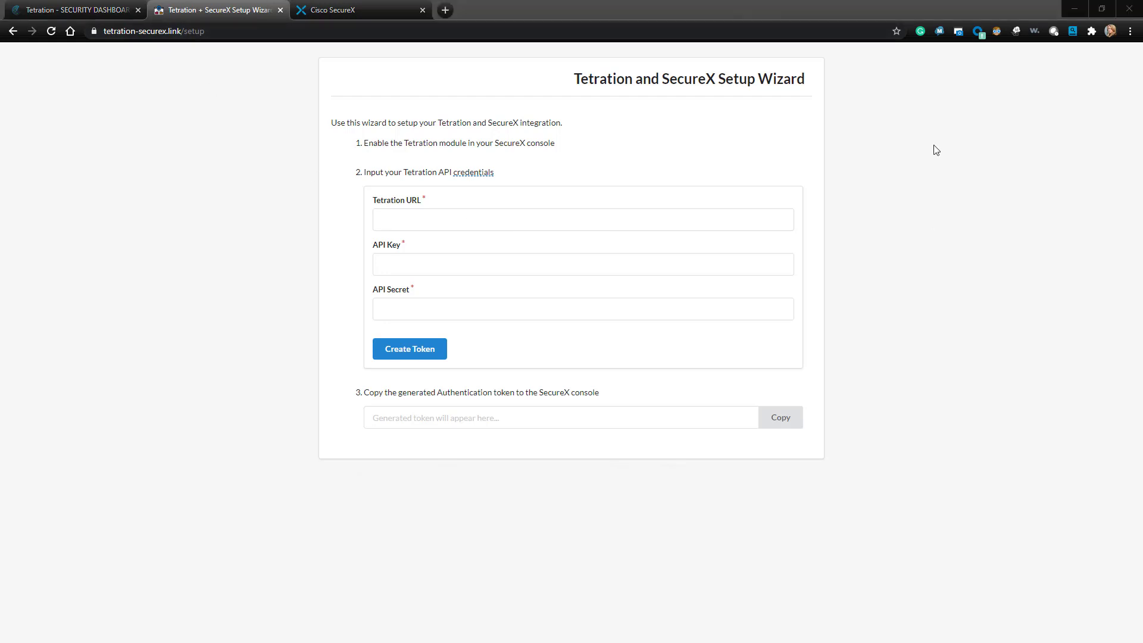
text(https://sbgsecurexpov.tetrationpreview.com/)
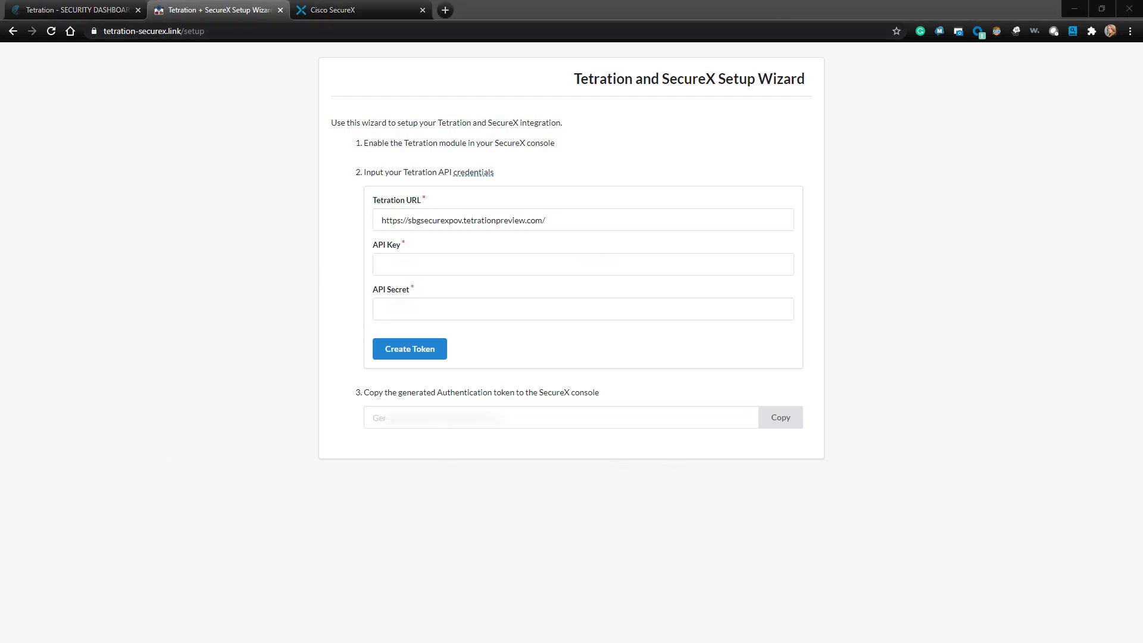
text(cfd)
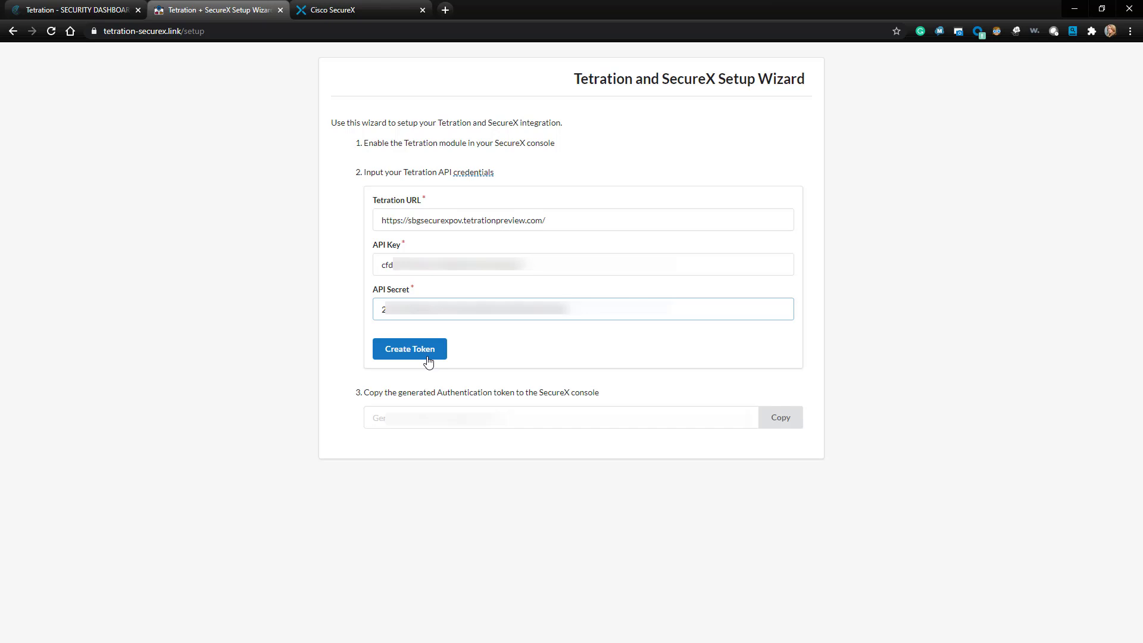
click(409, 348)
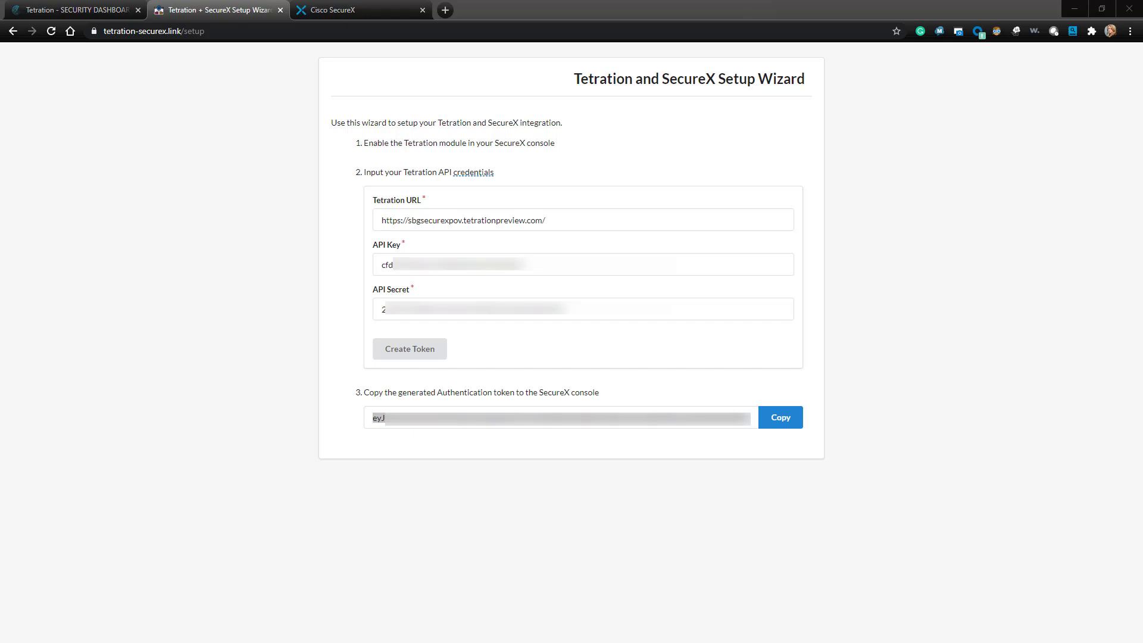
click(341, 10)
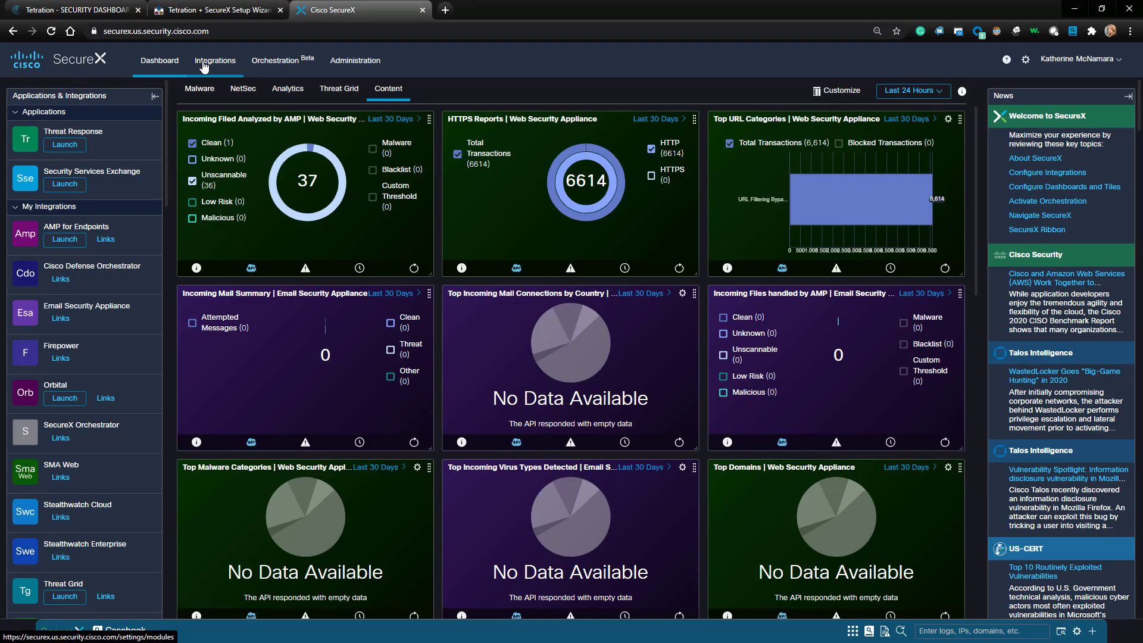
- Add the Cisco Tetration module in SecureX Integrations using the copied authorization token
click(215, 61)
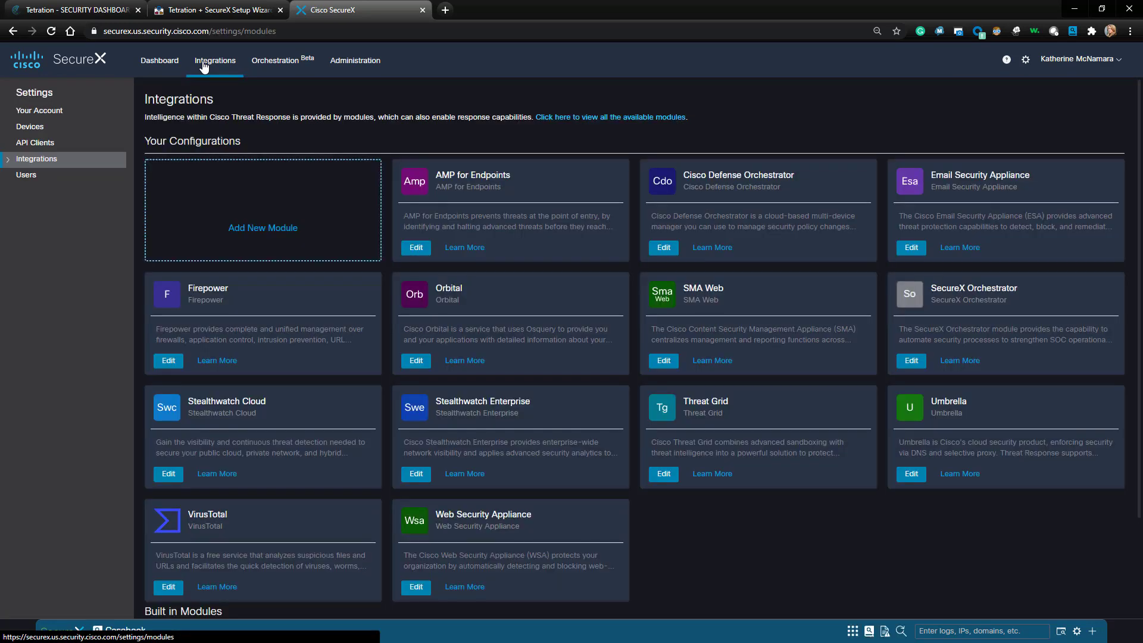
click(262, 228)
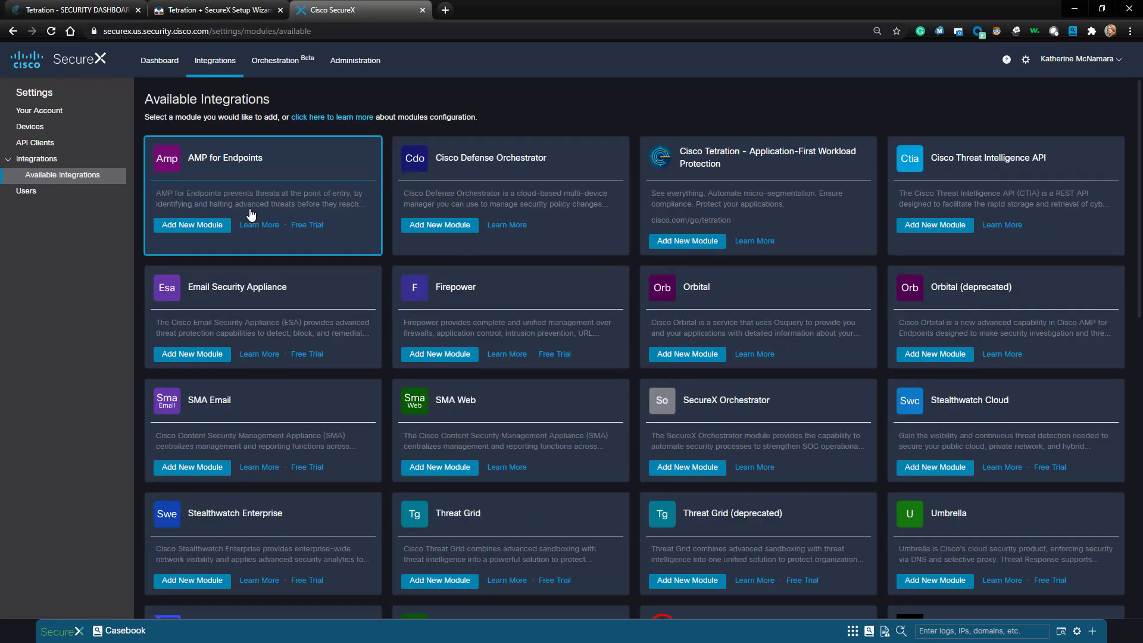
click(686, 241)
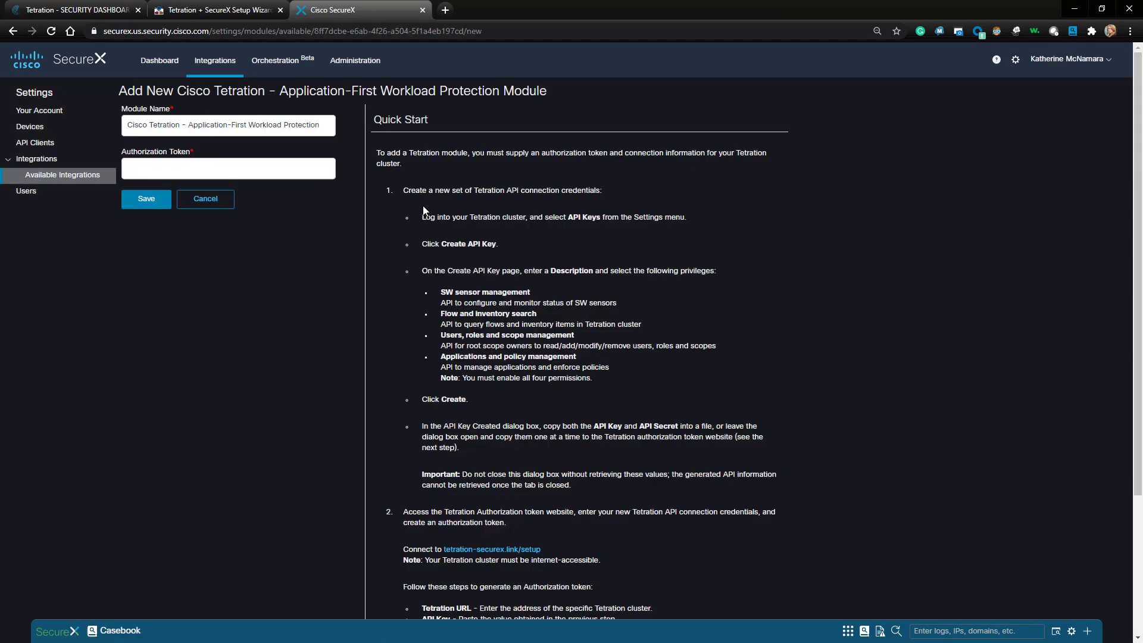
click(228, 169)
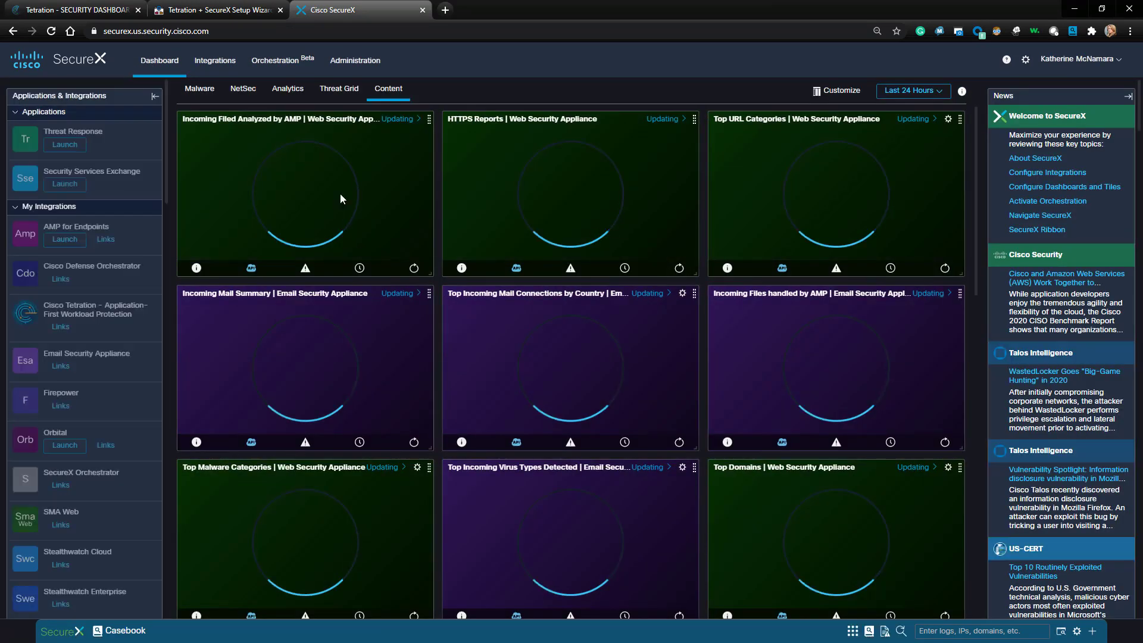
- Enable the agents summary, vulnerable workloads and policy metrics tiles on Analytics, and save
click(287, 89)
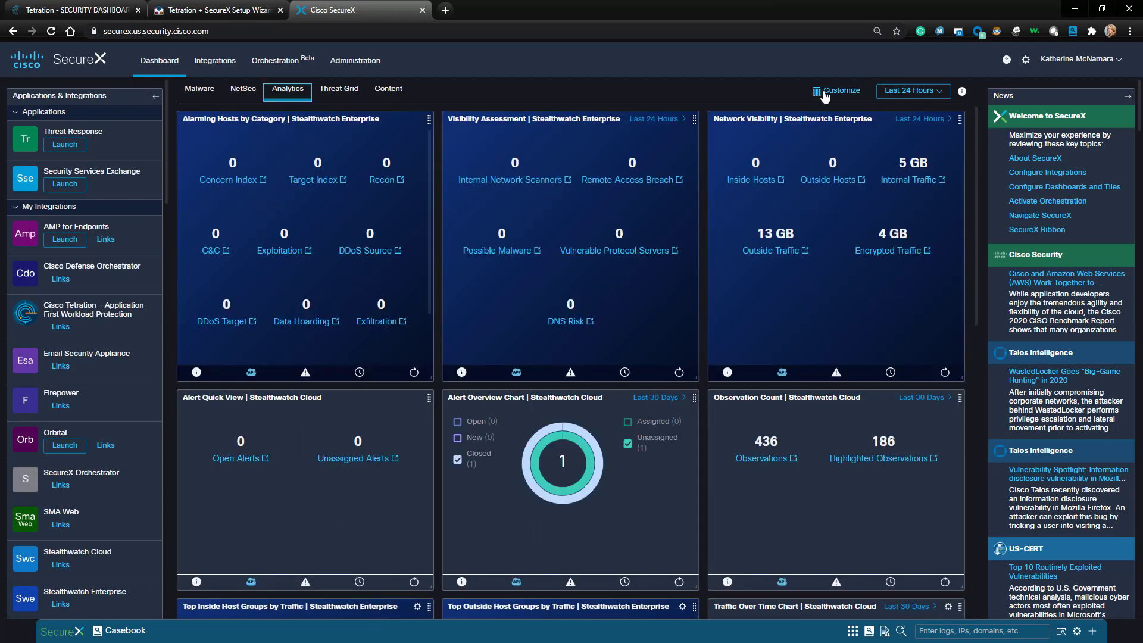
click(841, 91)
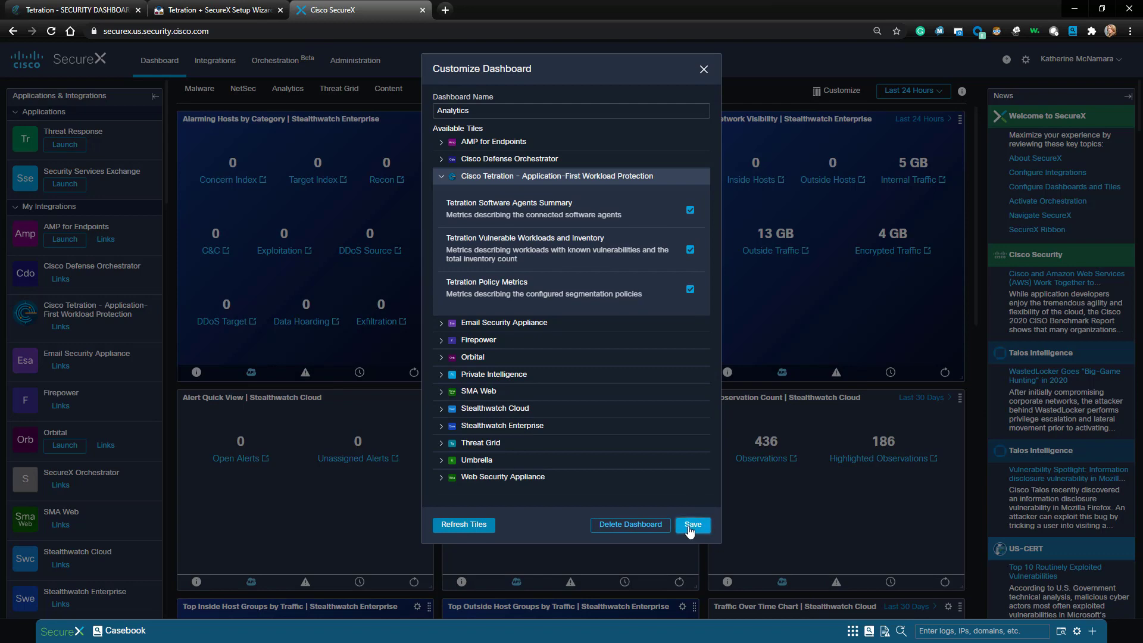
click(691, 526)
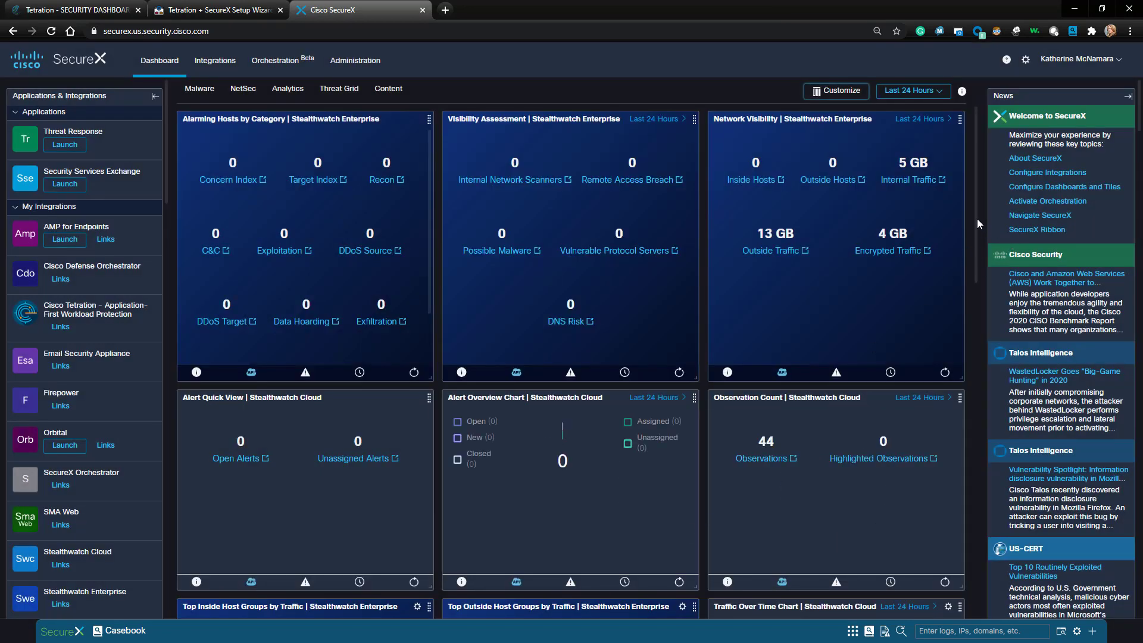
- Scroll down Analytics to view the Tetration policy, workload and agent tiles
scroll(down, 3)
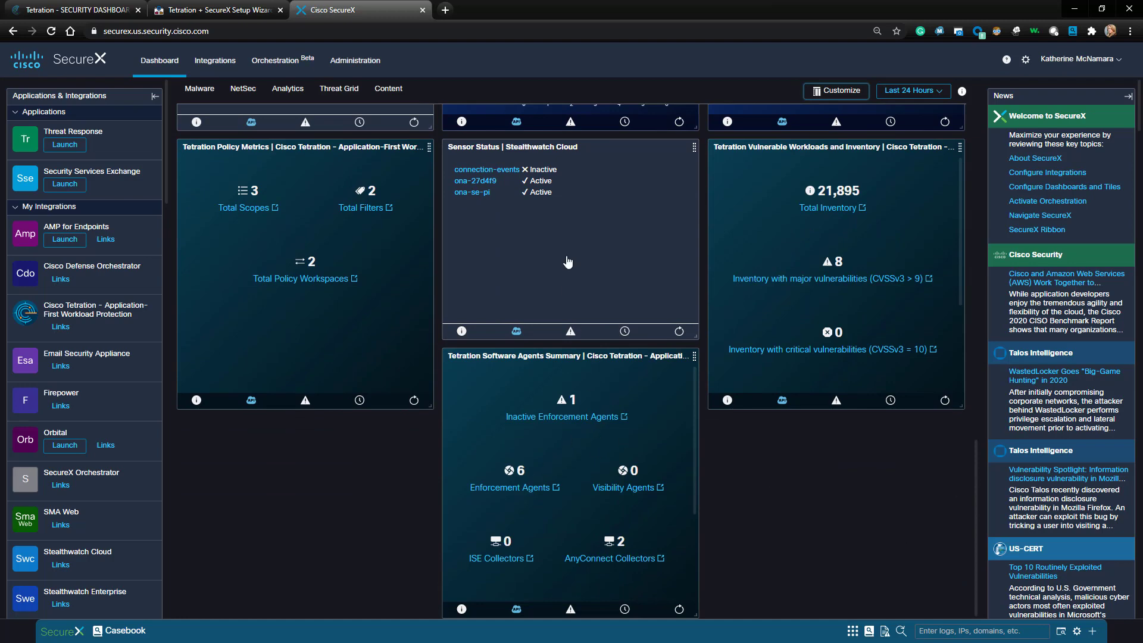
mouse_move(747, 219)
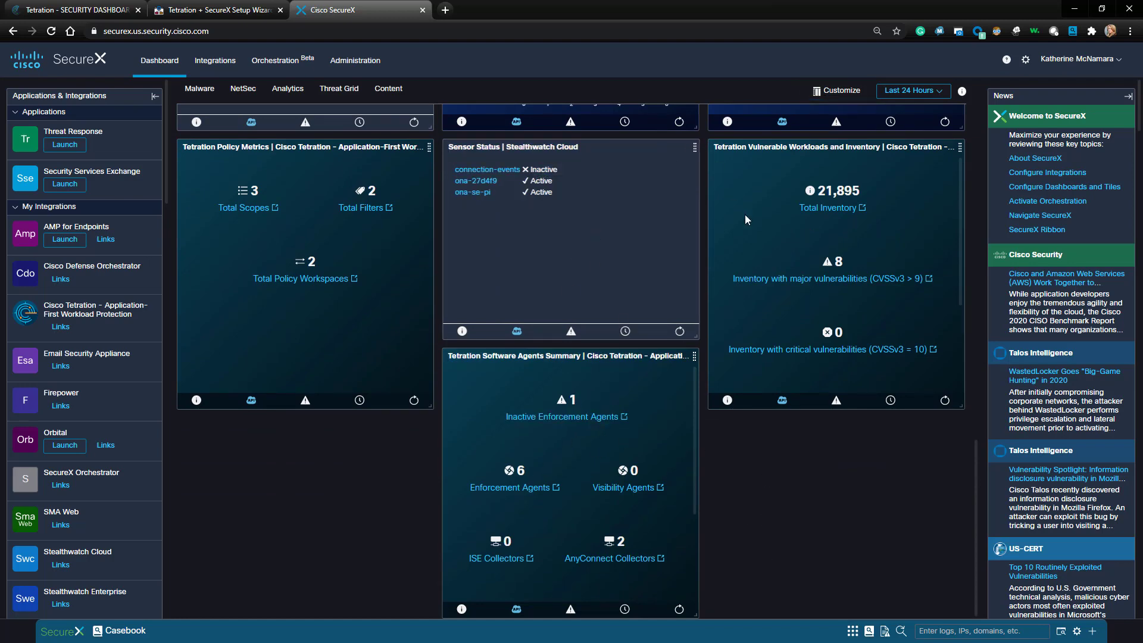